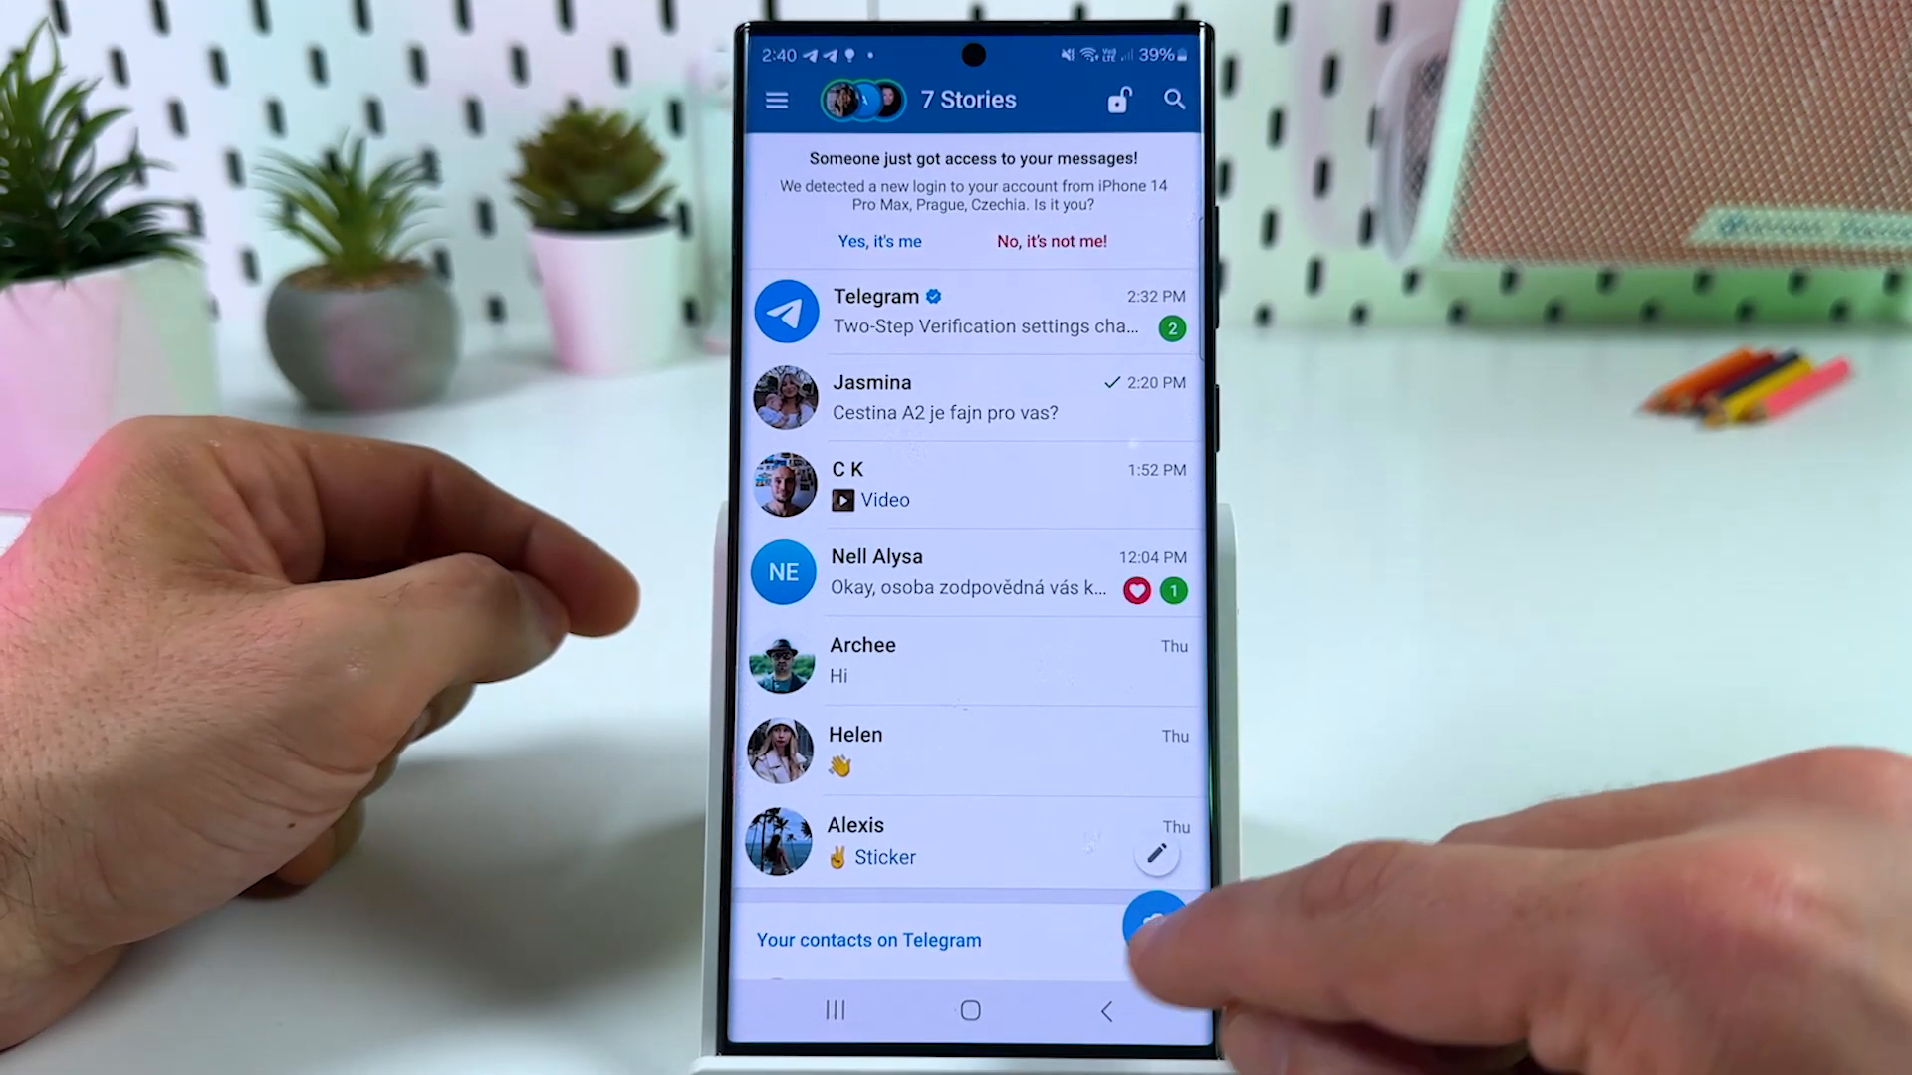
# Reach Telegram Settings from the chat list via the side menu
pyautogui.click(779, 99)
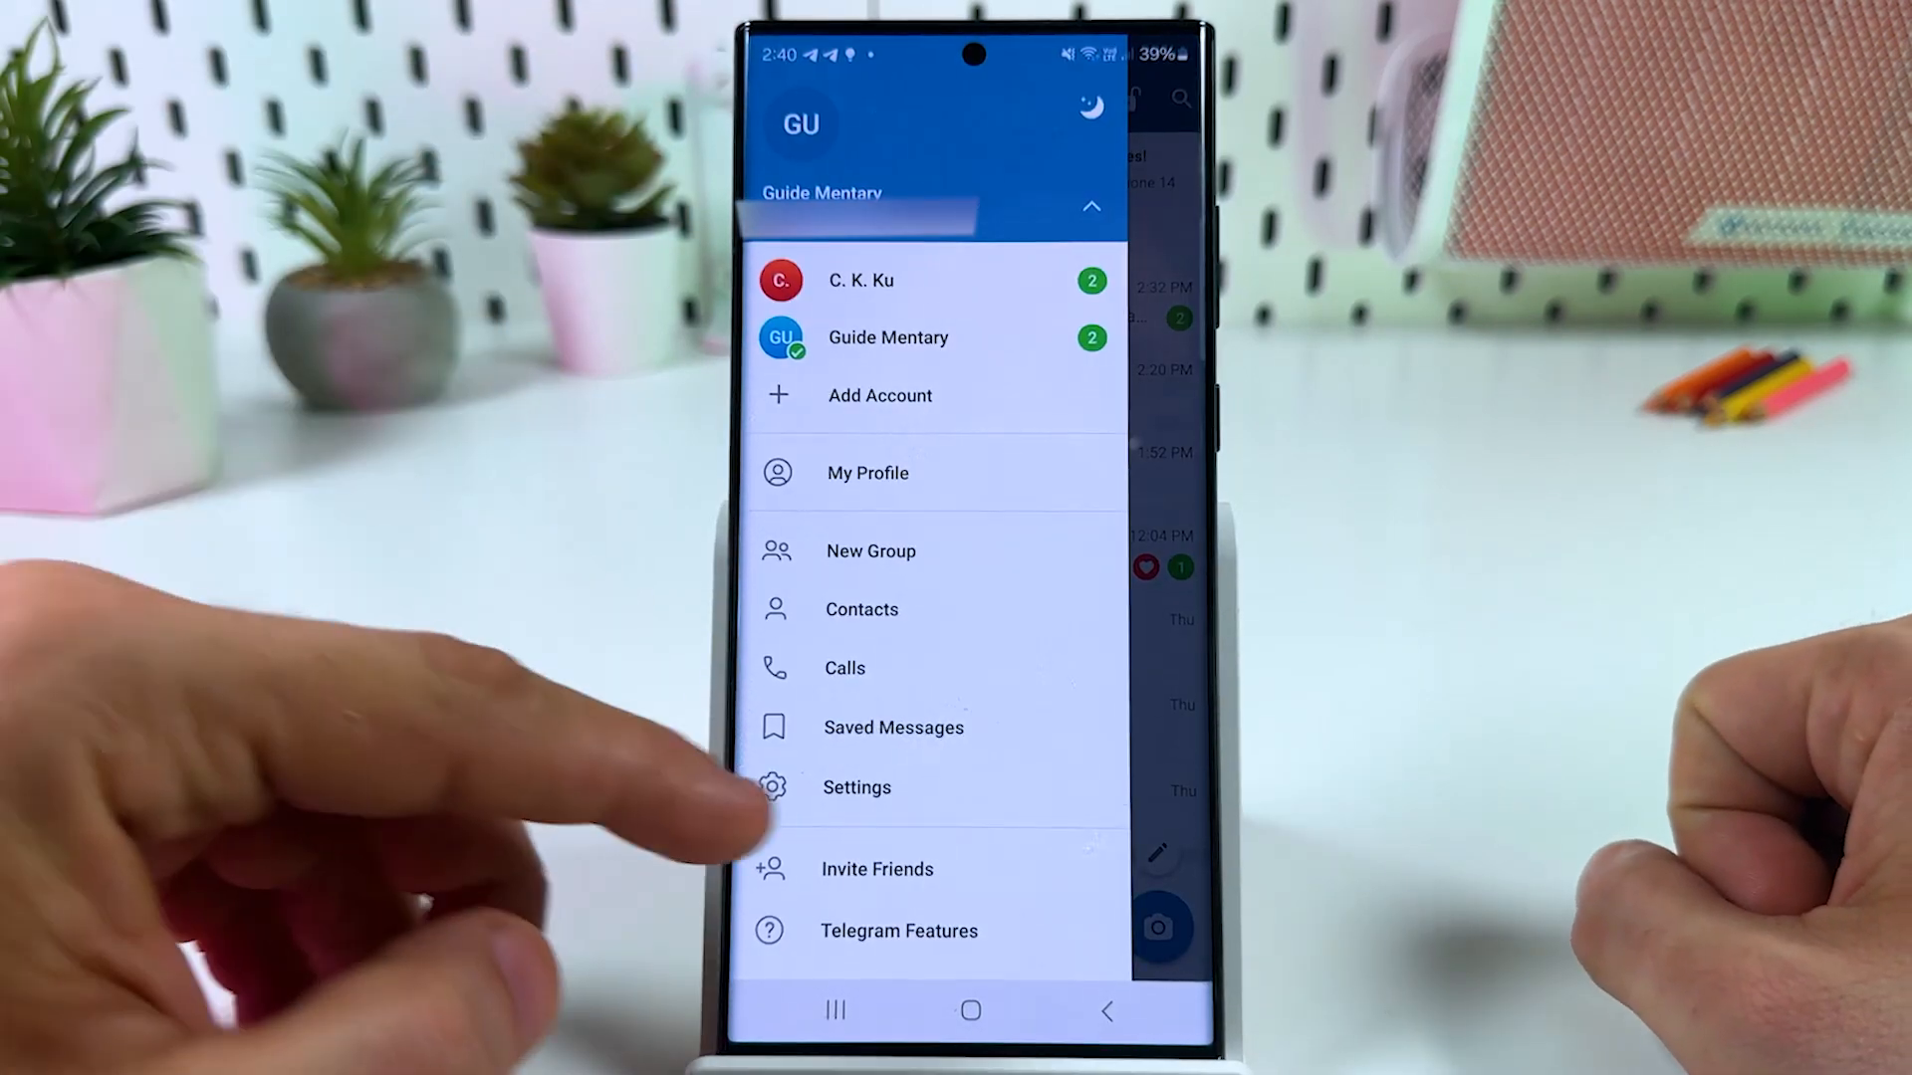
pyautogui.click(857, 787)
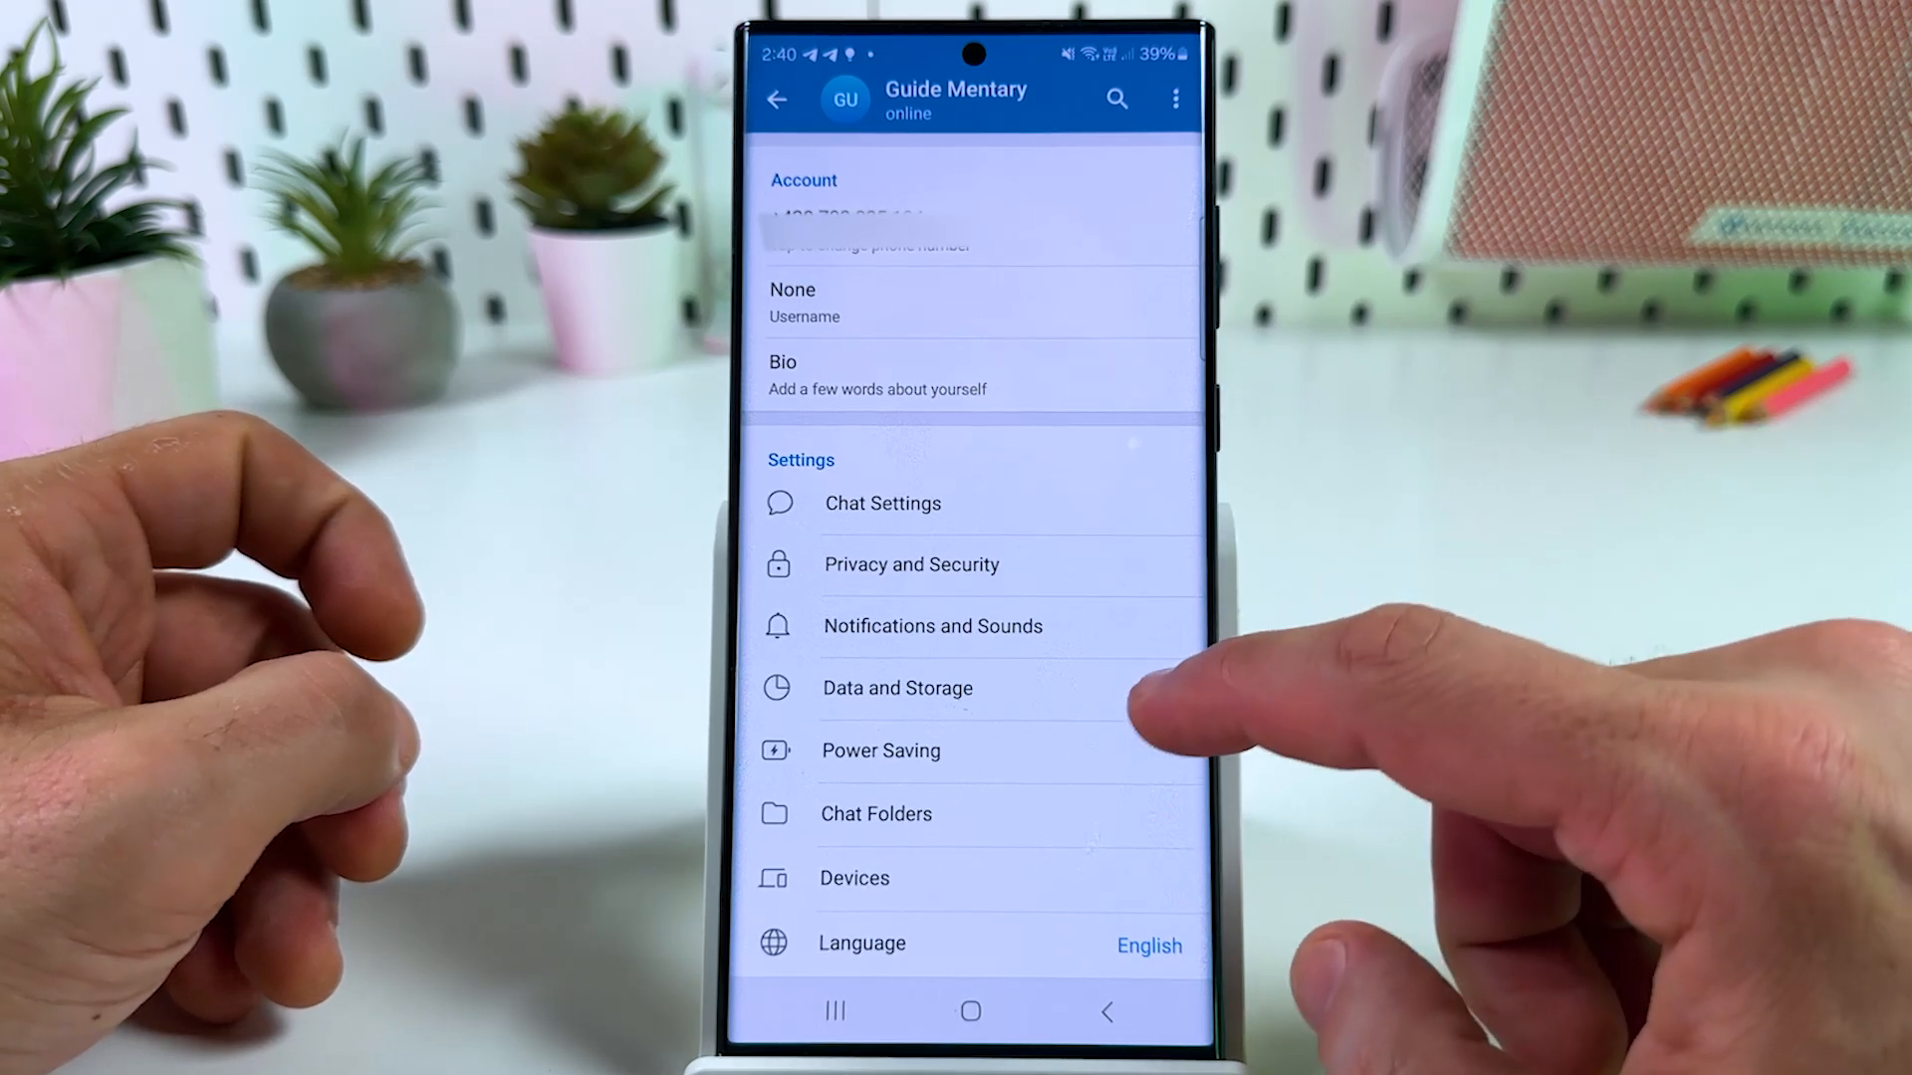
# Reach the mobile-data automatic download options inside Data and Storage
pyautogui.click(896, 687)
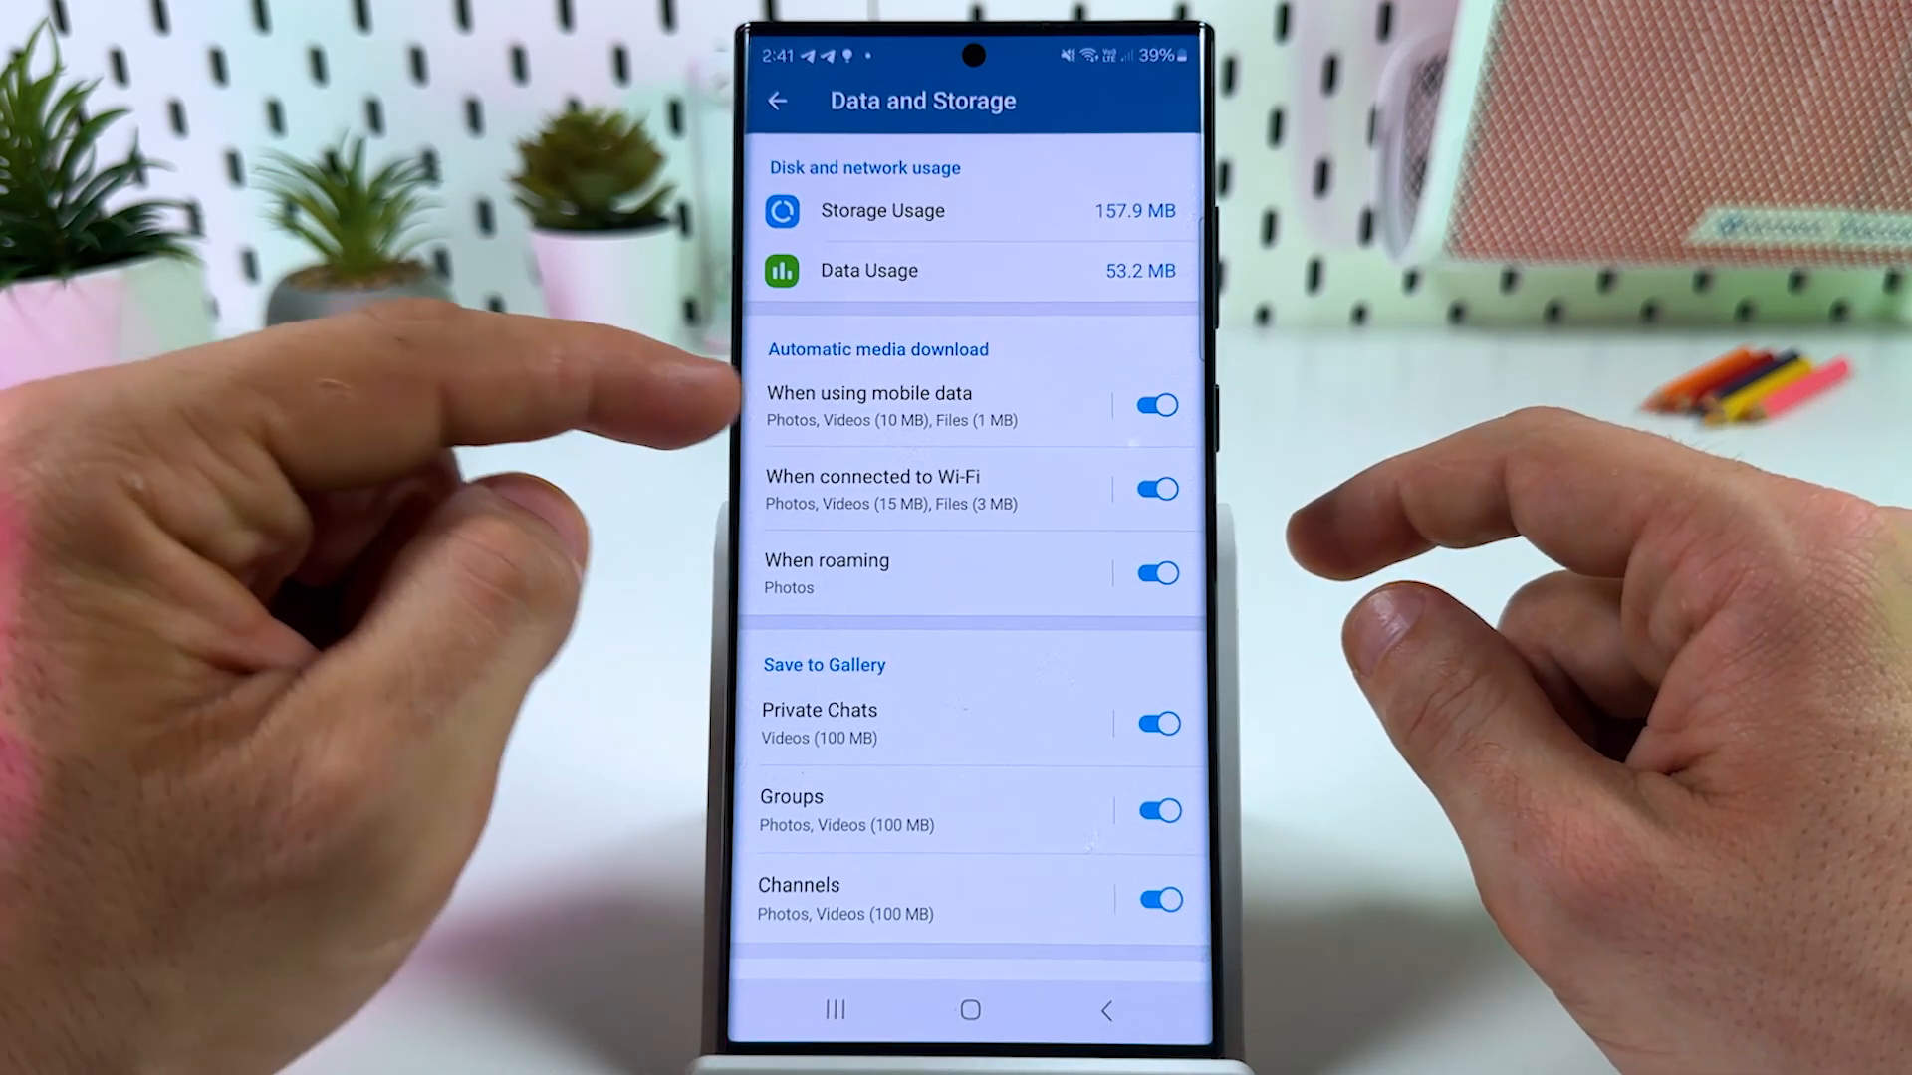
pyautogui.click(871, 406)
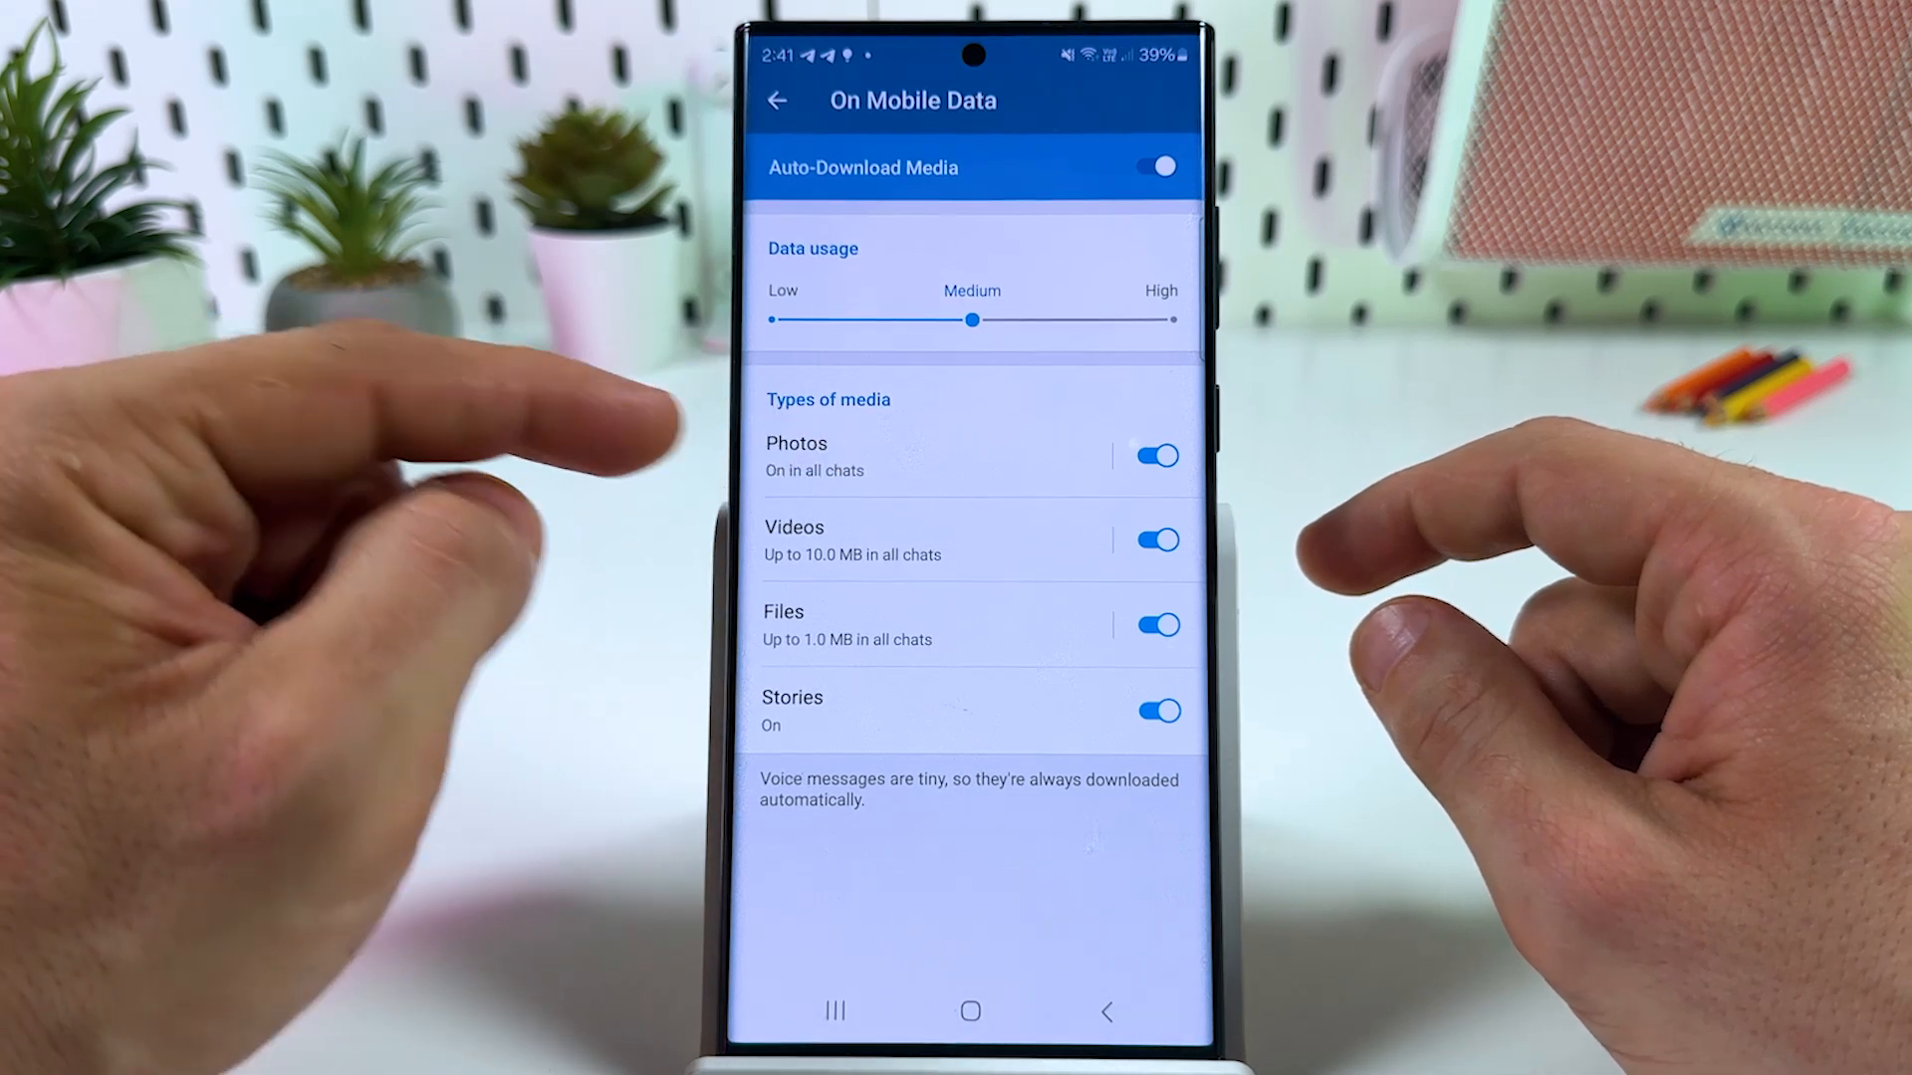
# Review which chats auto-download photos on mobile data, then return to Data and Storage
pyautogui.click(796, 458)
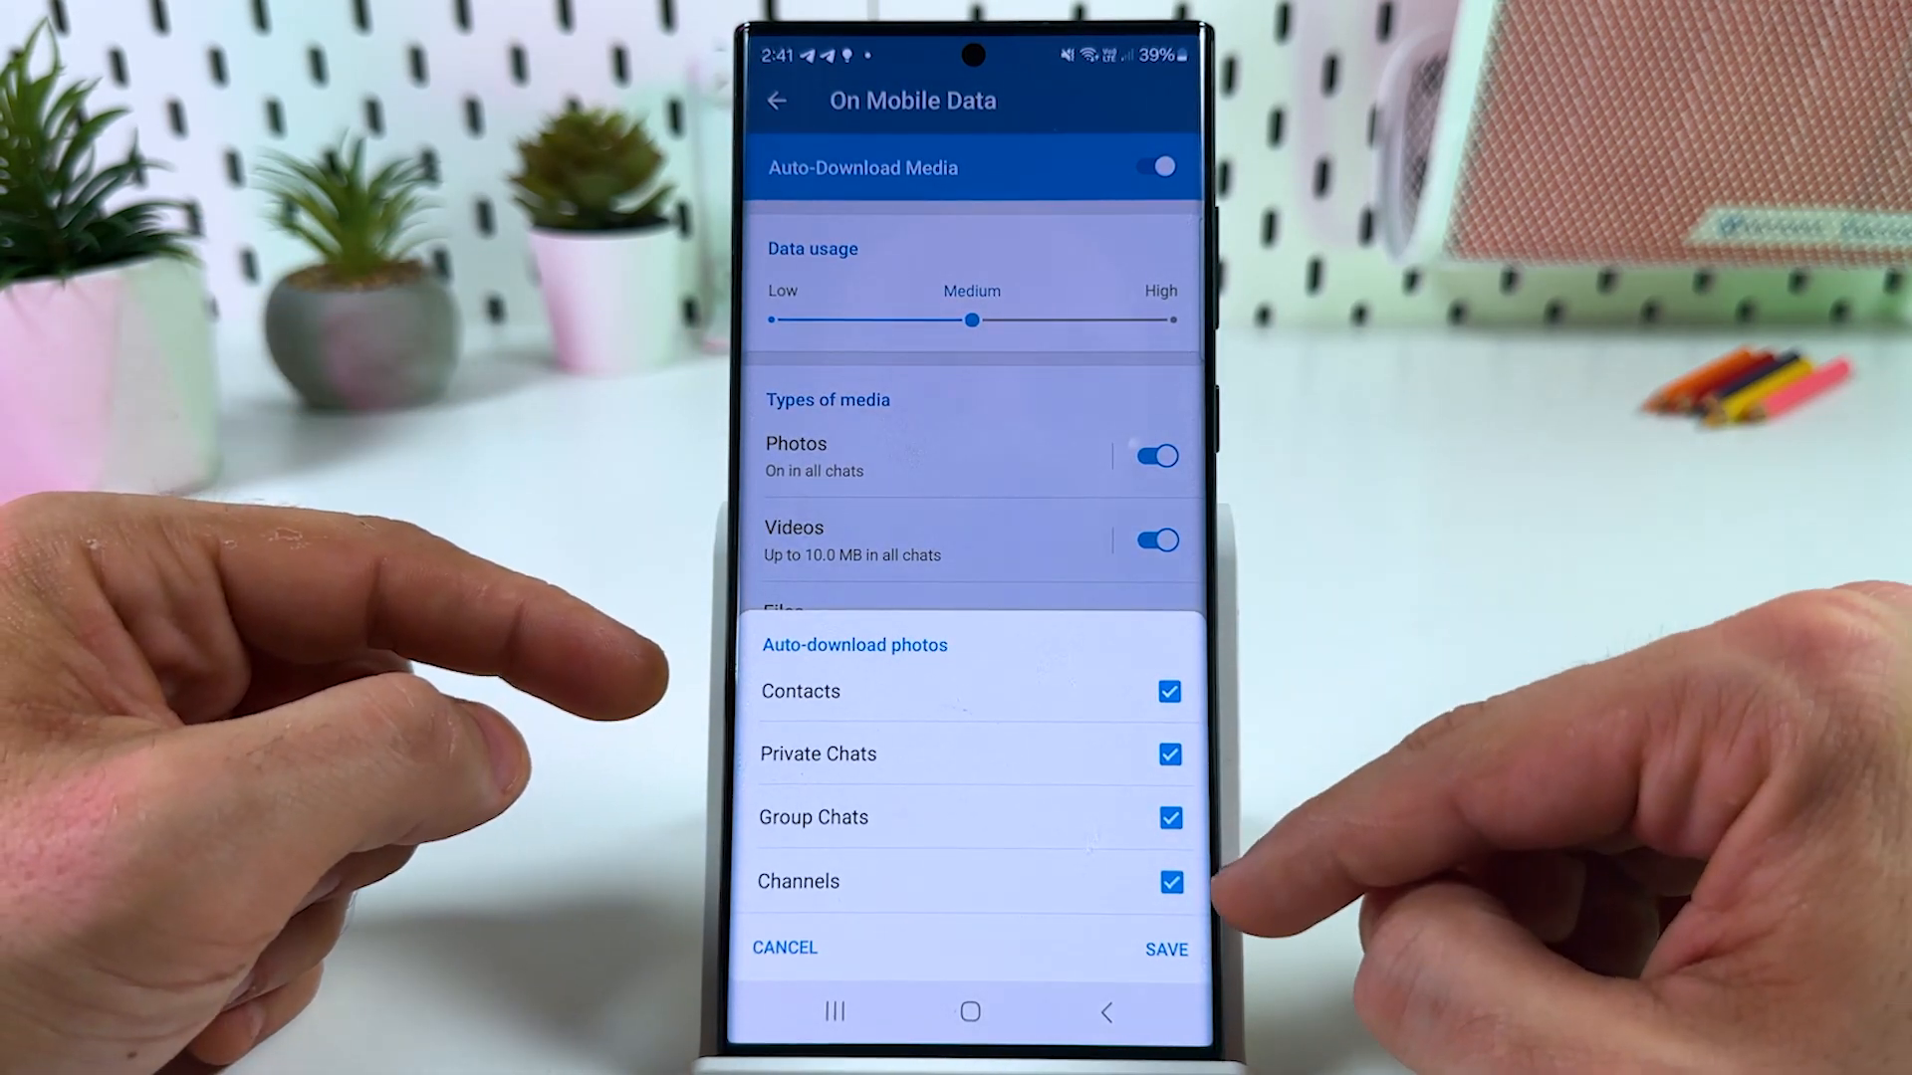
pyautogui.click(1165, 948)
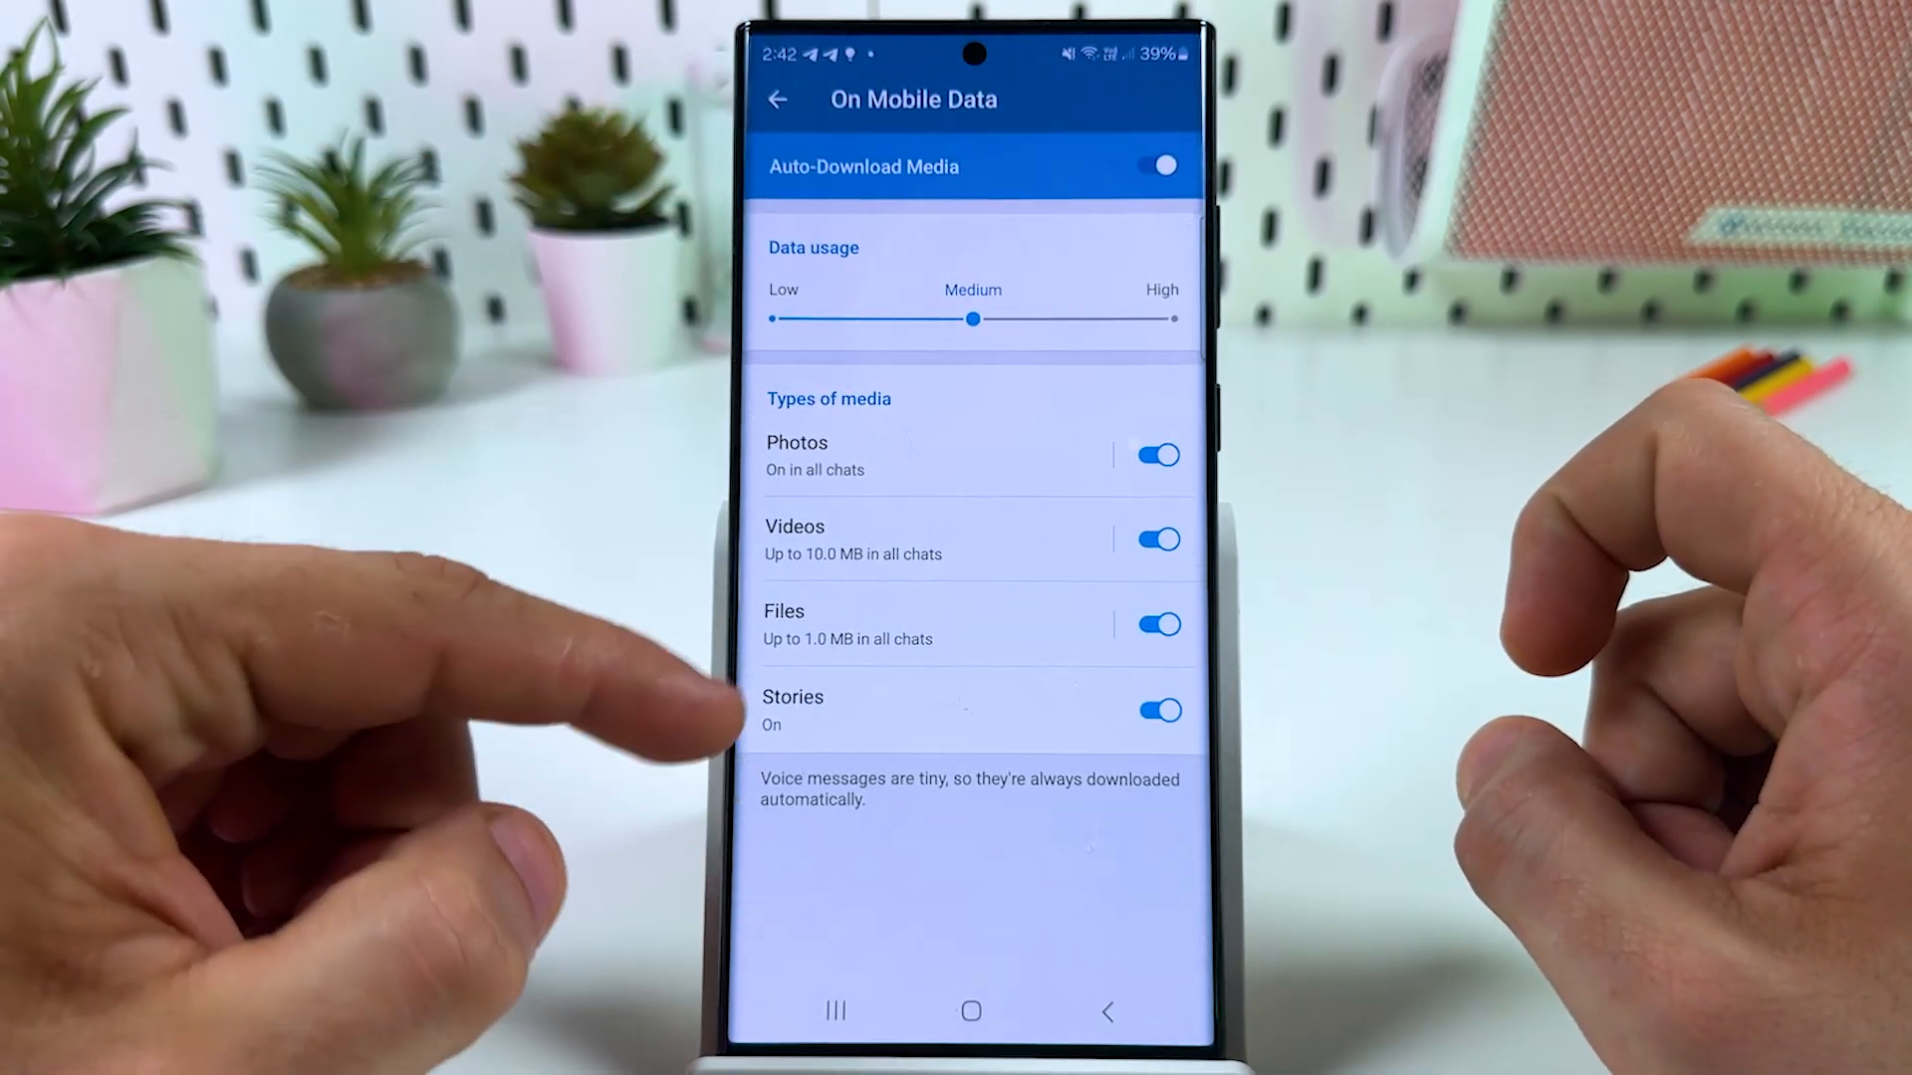
pyautogui.click(779, 99)
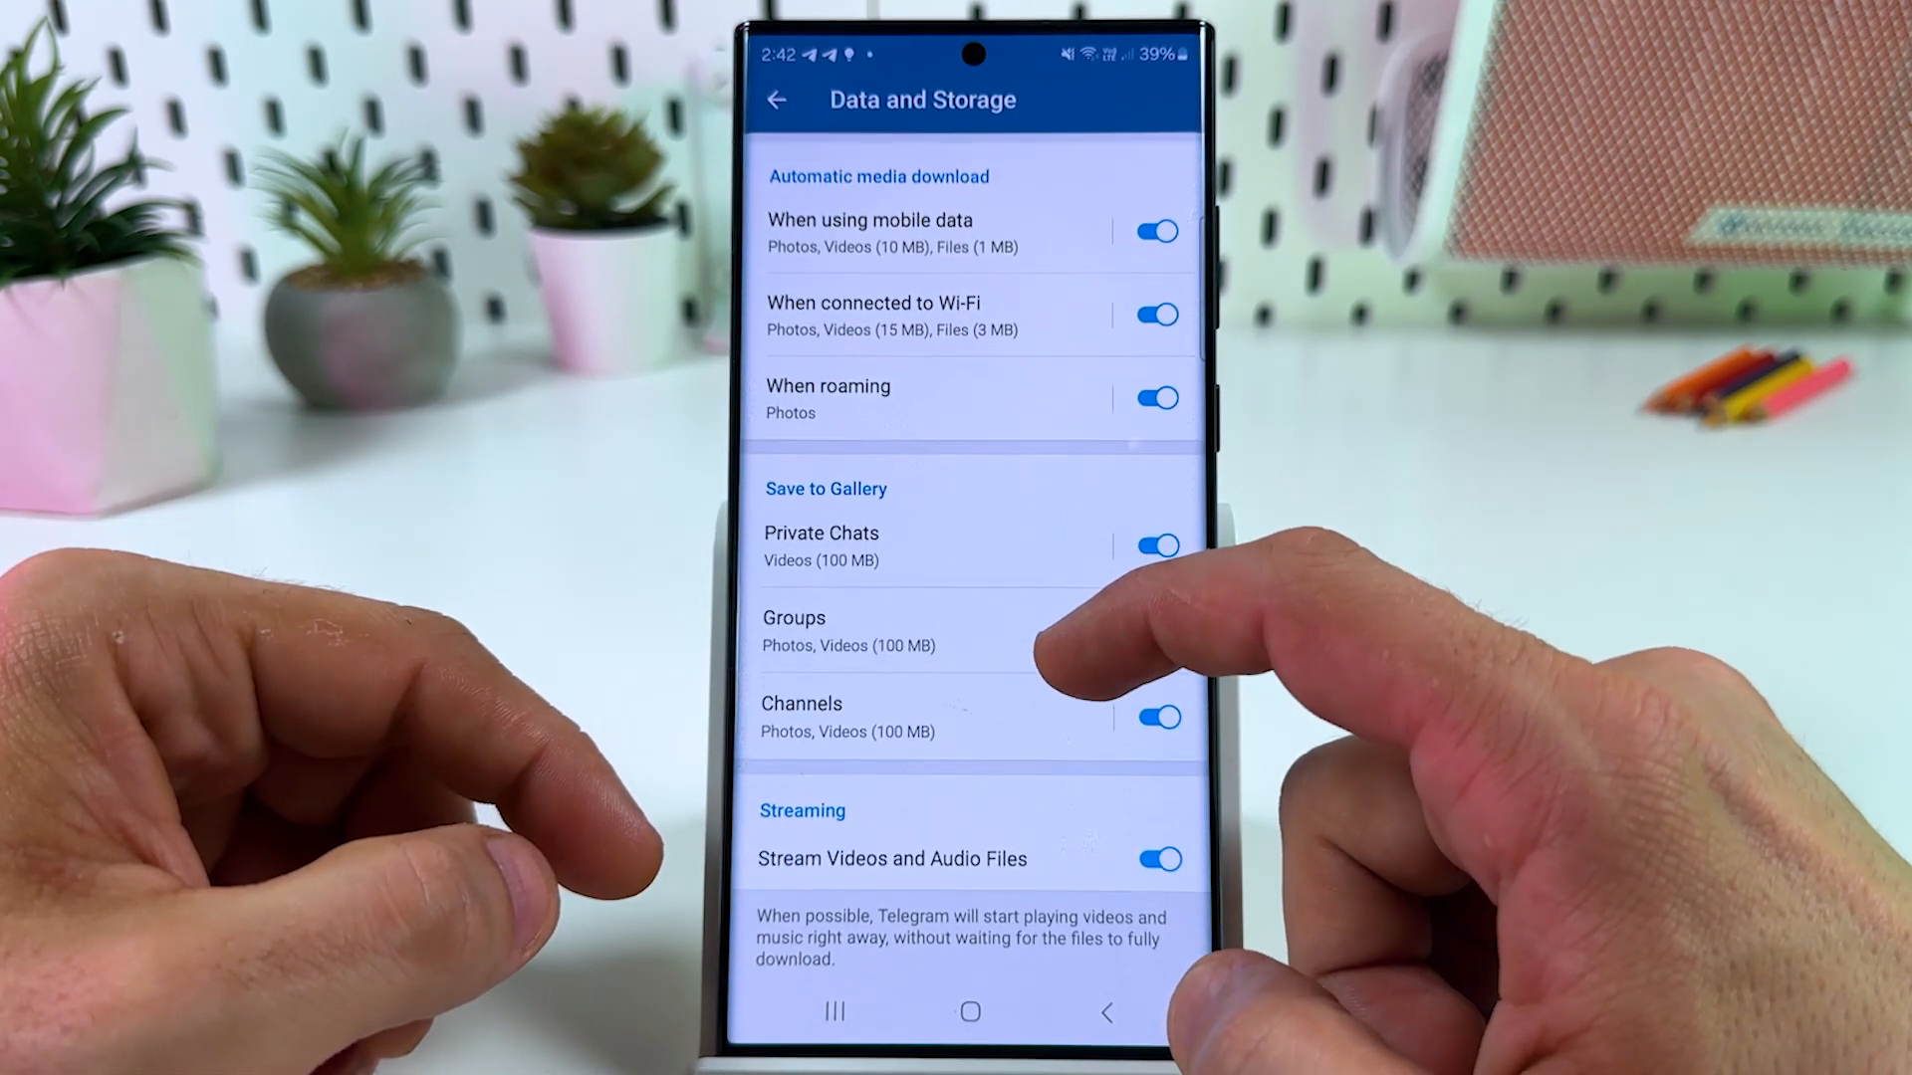
# Toggle Save to Gallery off and back on and review the Private Chats detail
pyautogui.click(1155, 621)
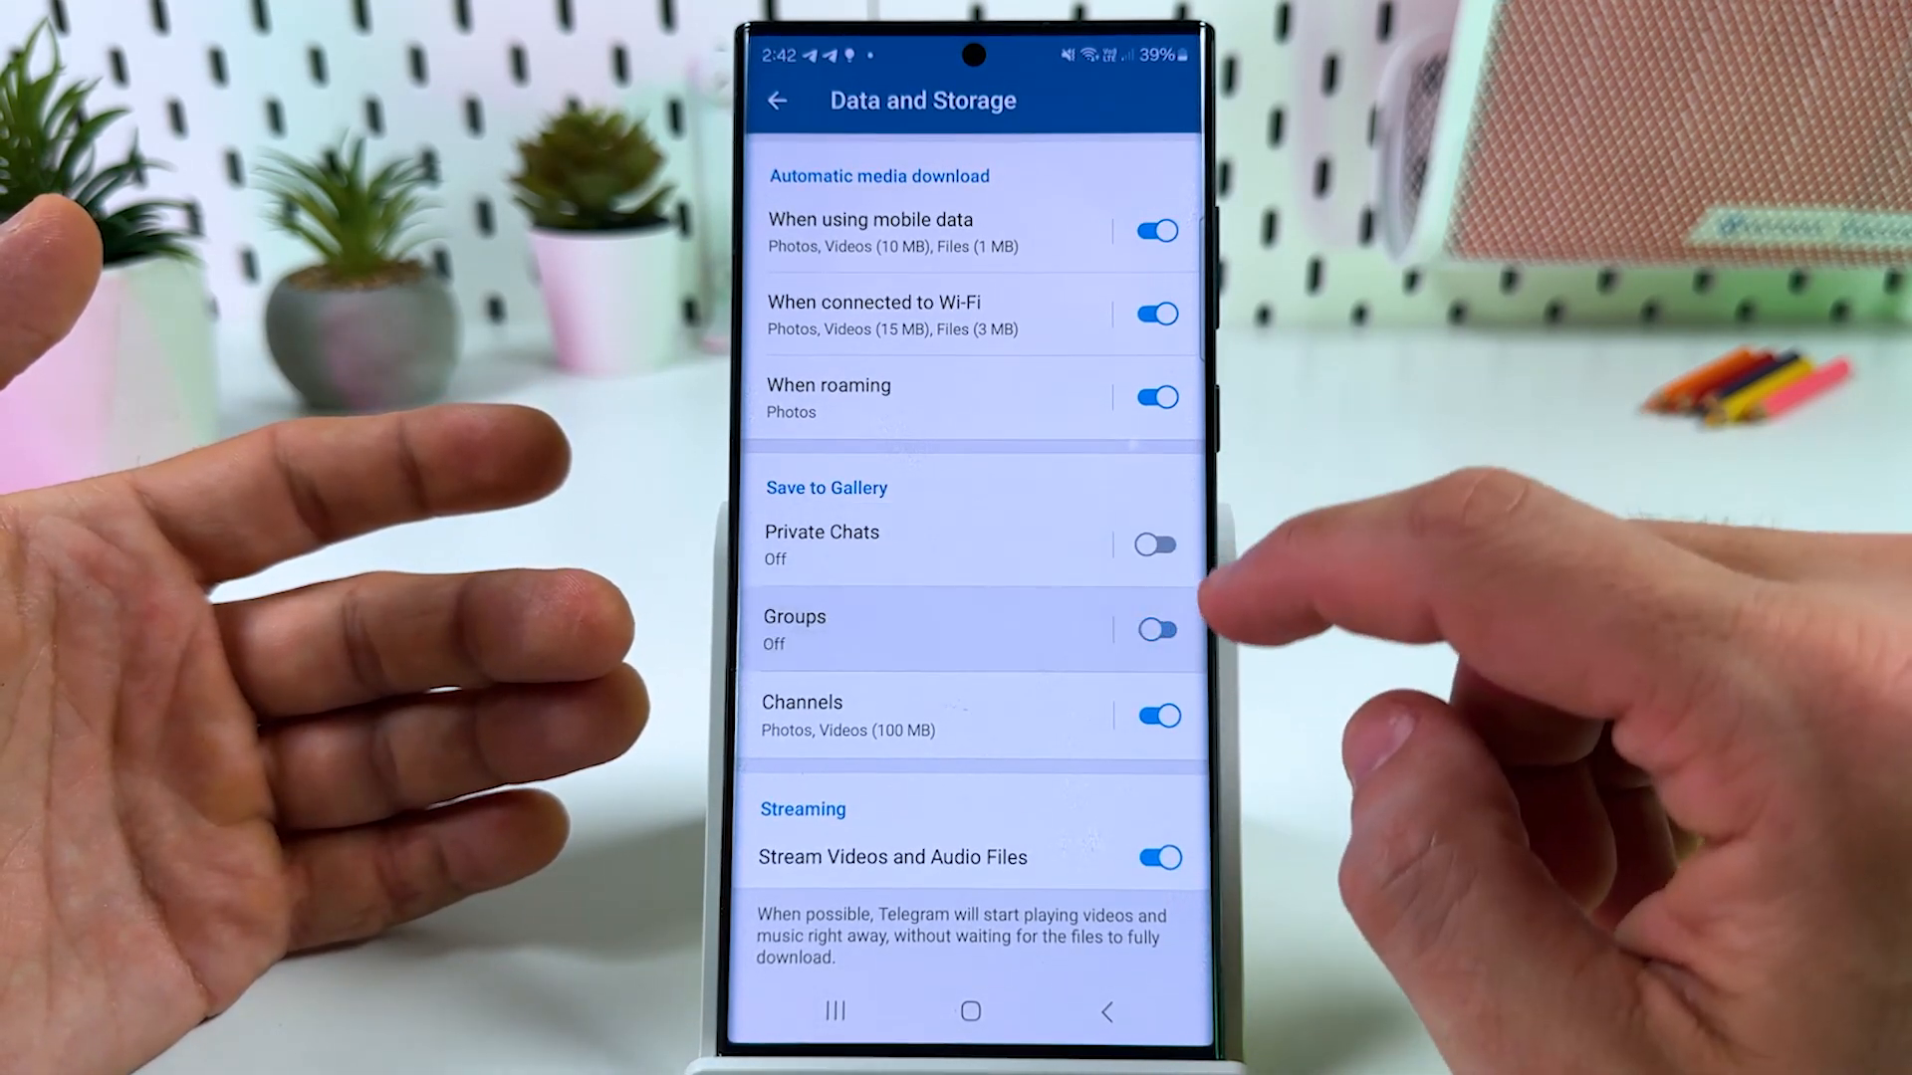
pyautogui.click(1155, 715)
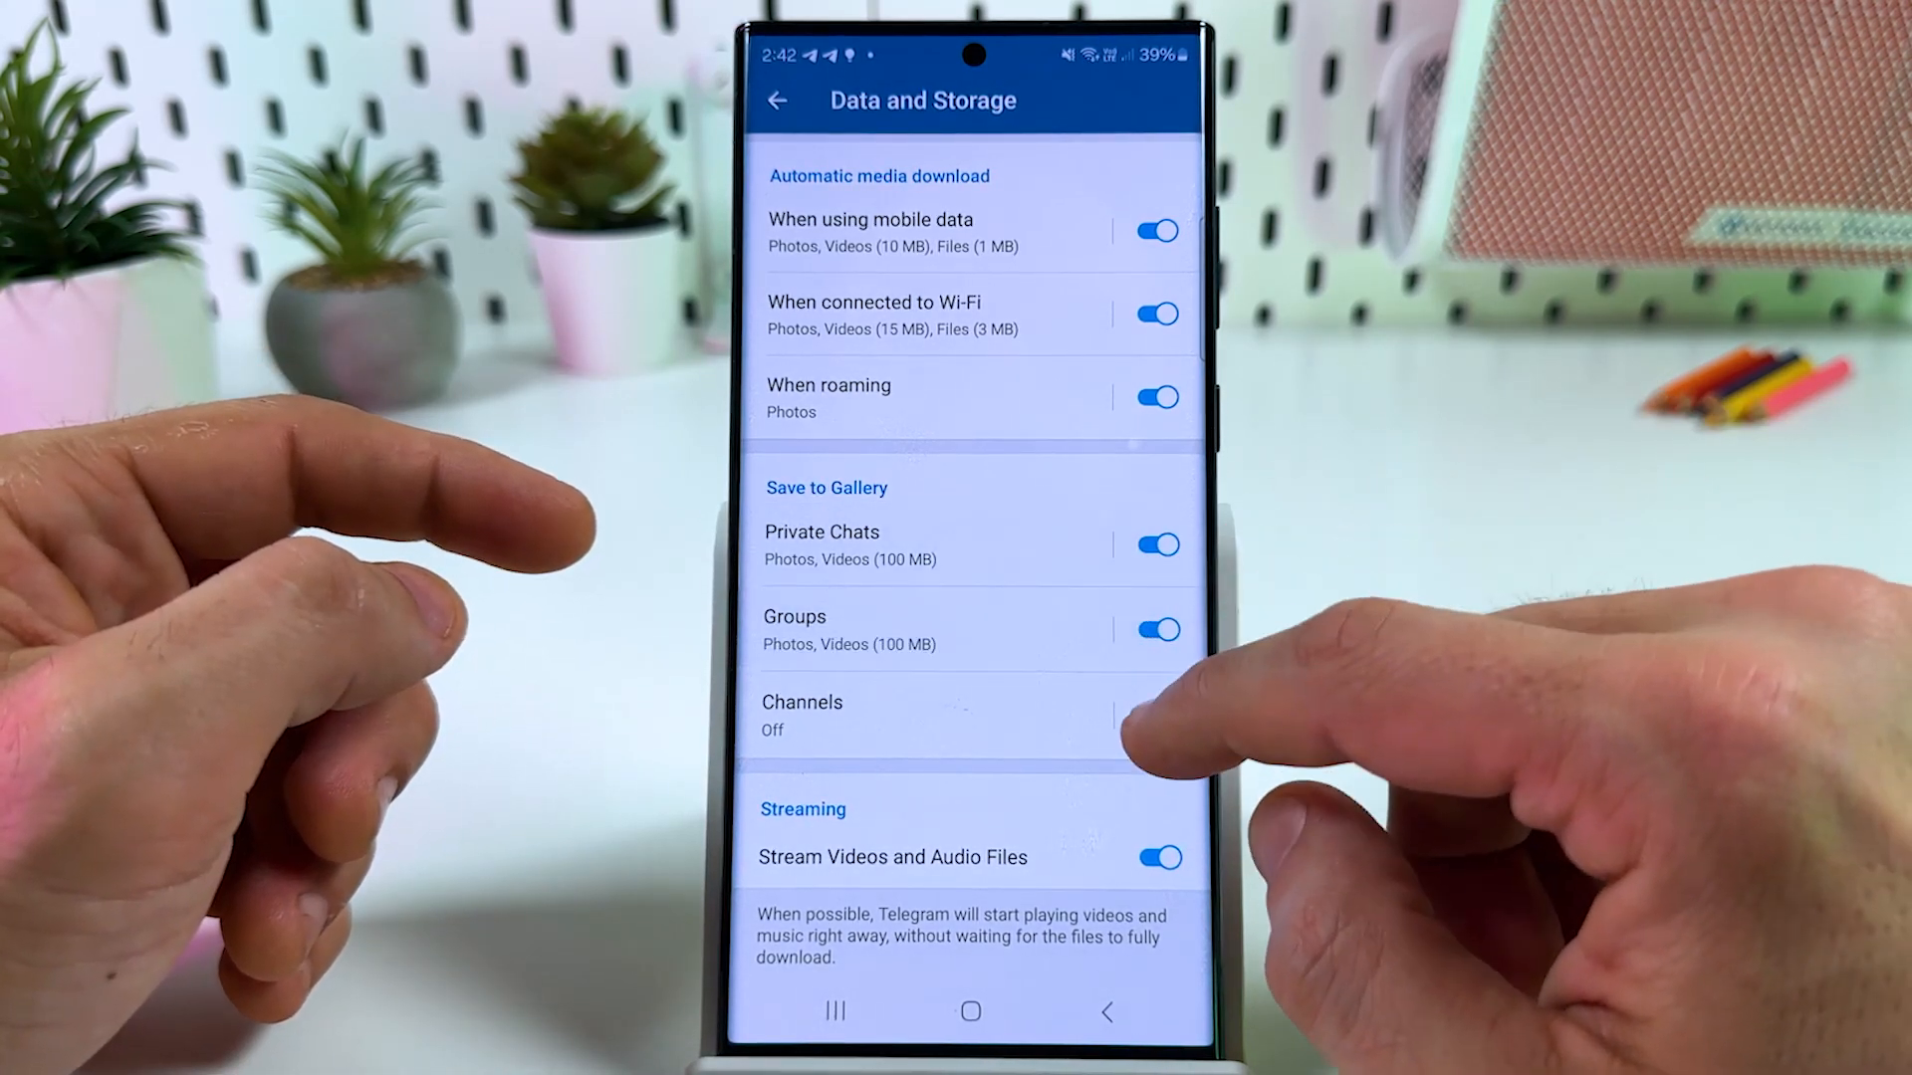
pyautogui.click(820, 546)
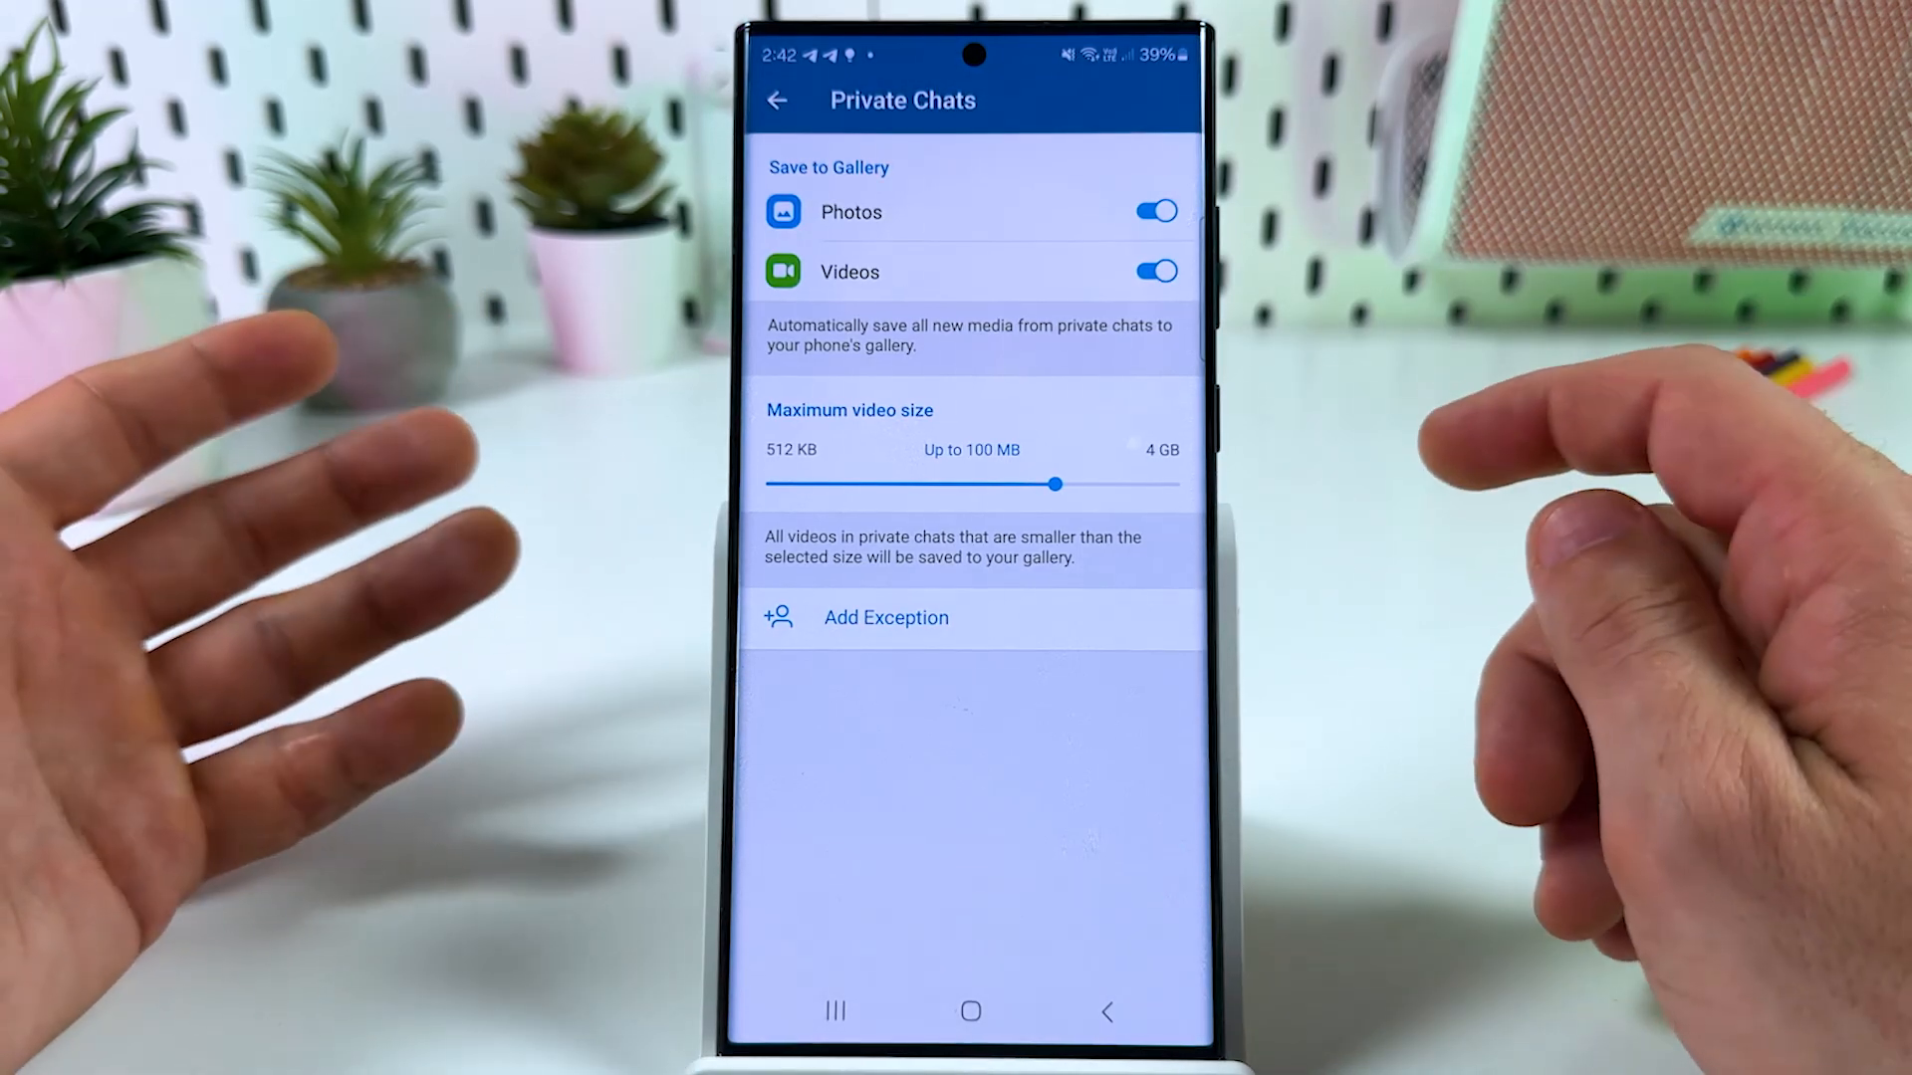
pyautogui.click(777, 99)
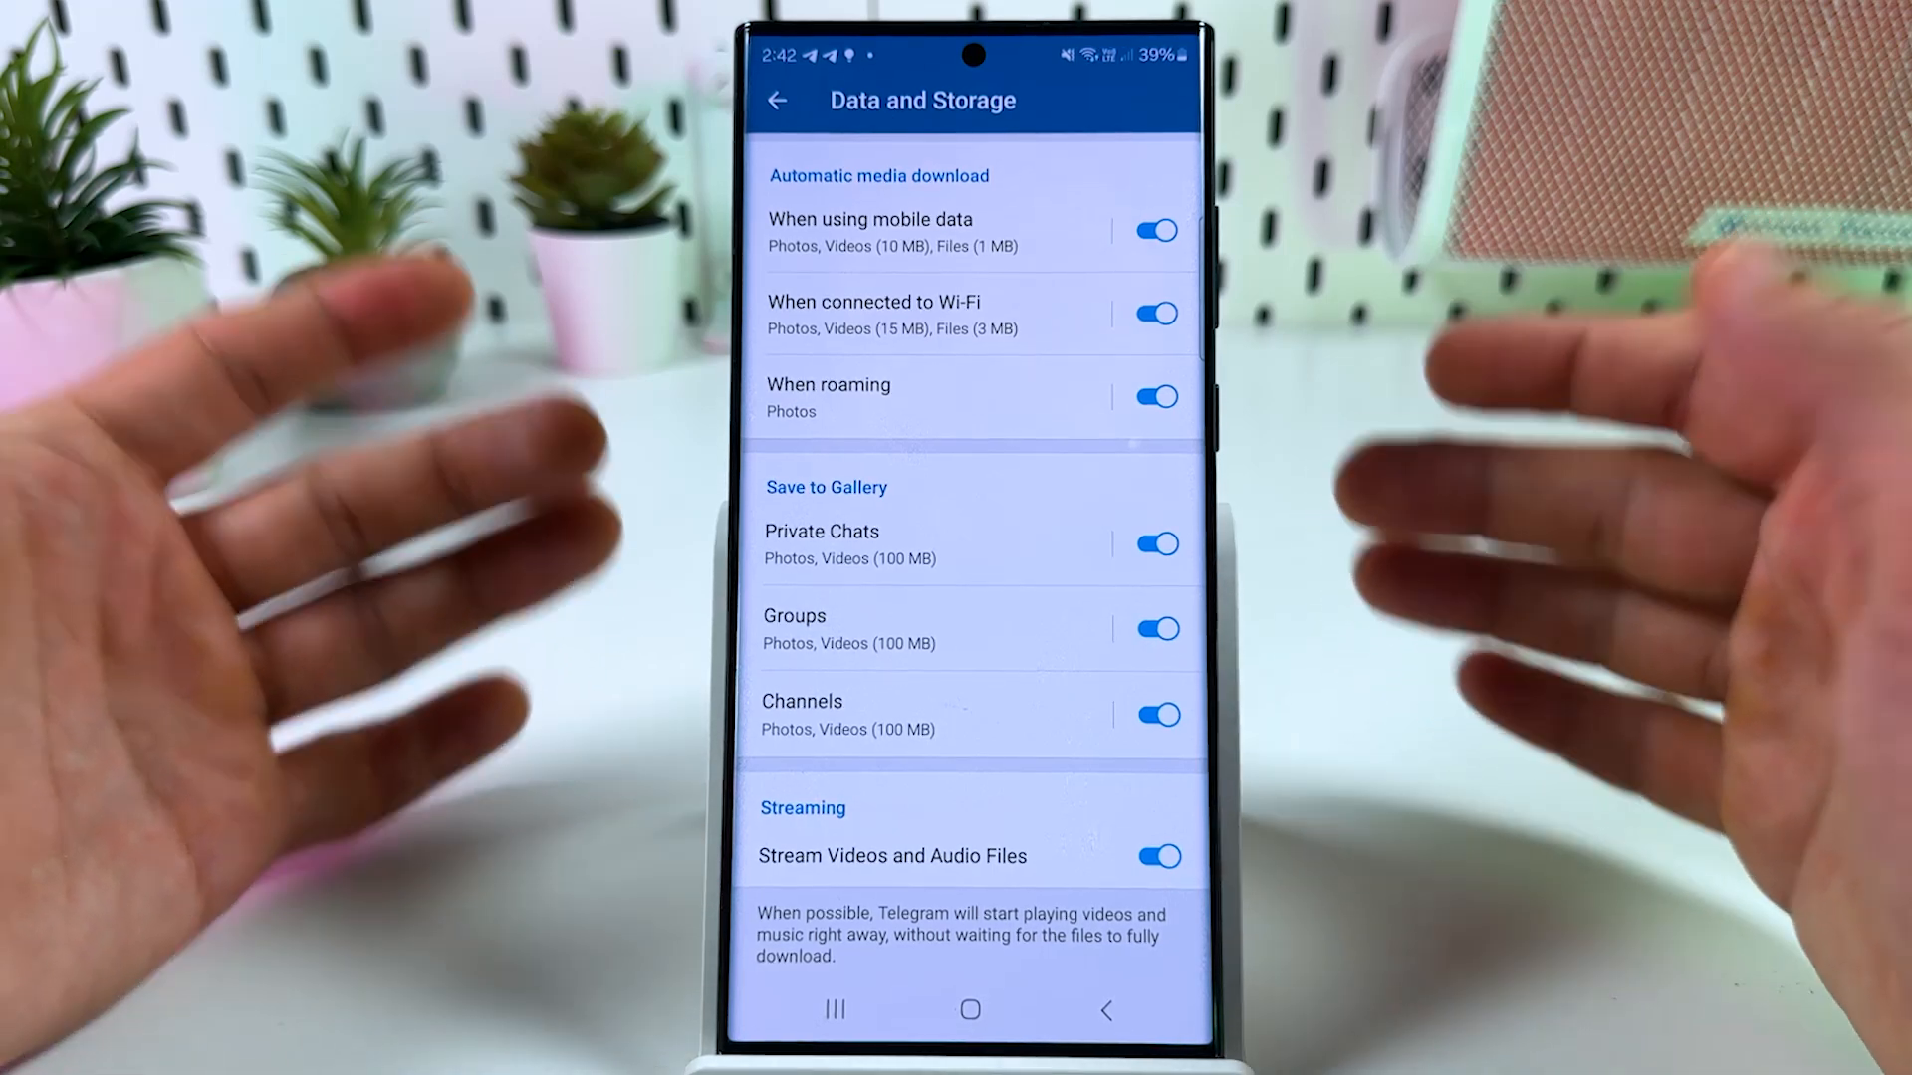
# Leave settings for the chat list and bring up the side menu
pyautogui.click(777, 100)
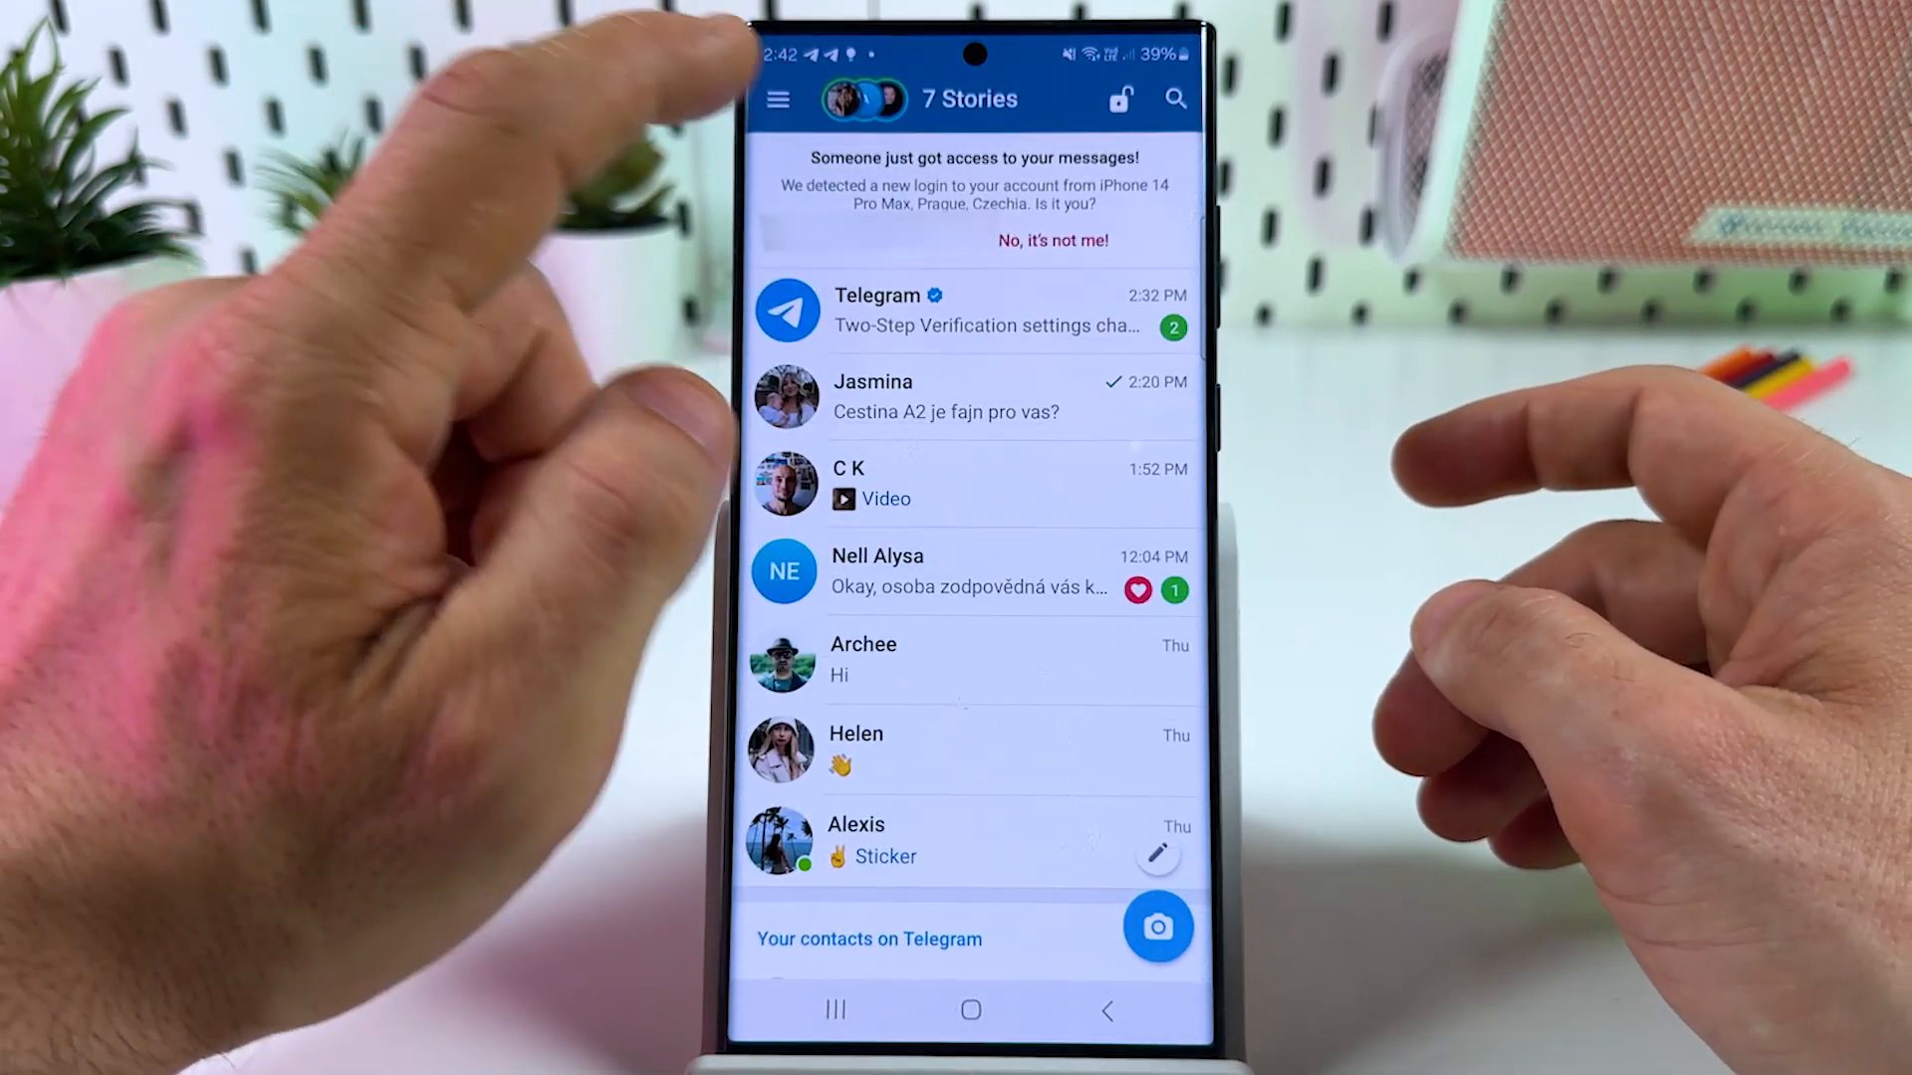
pyautogui.click(776, 100)
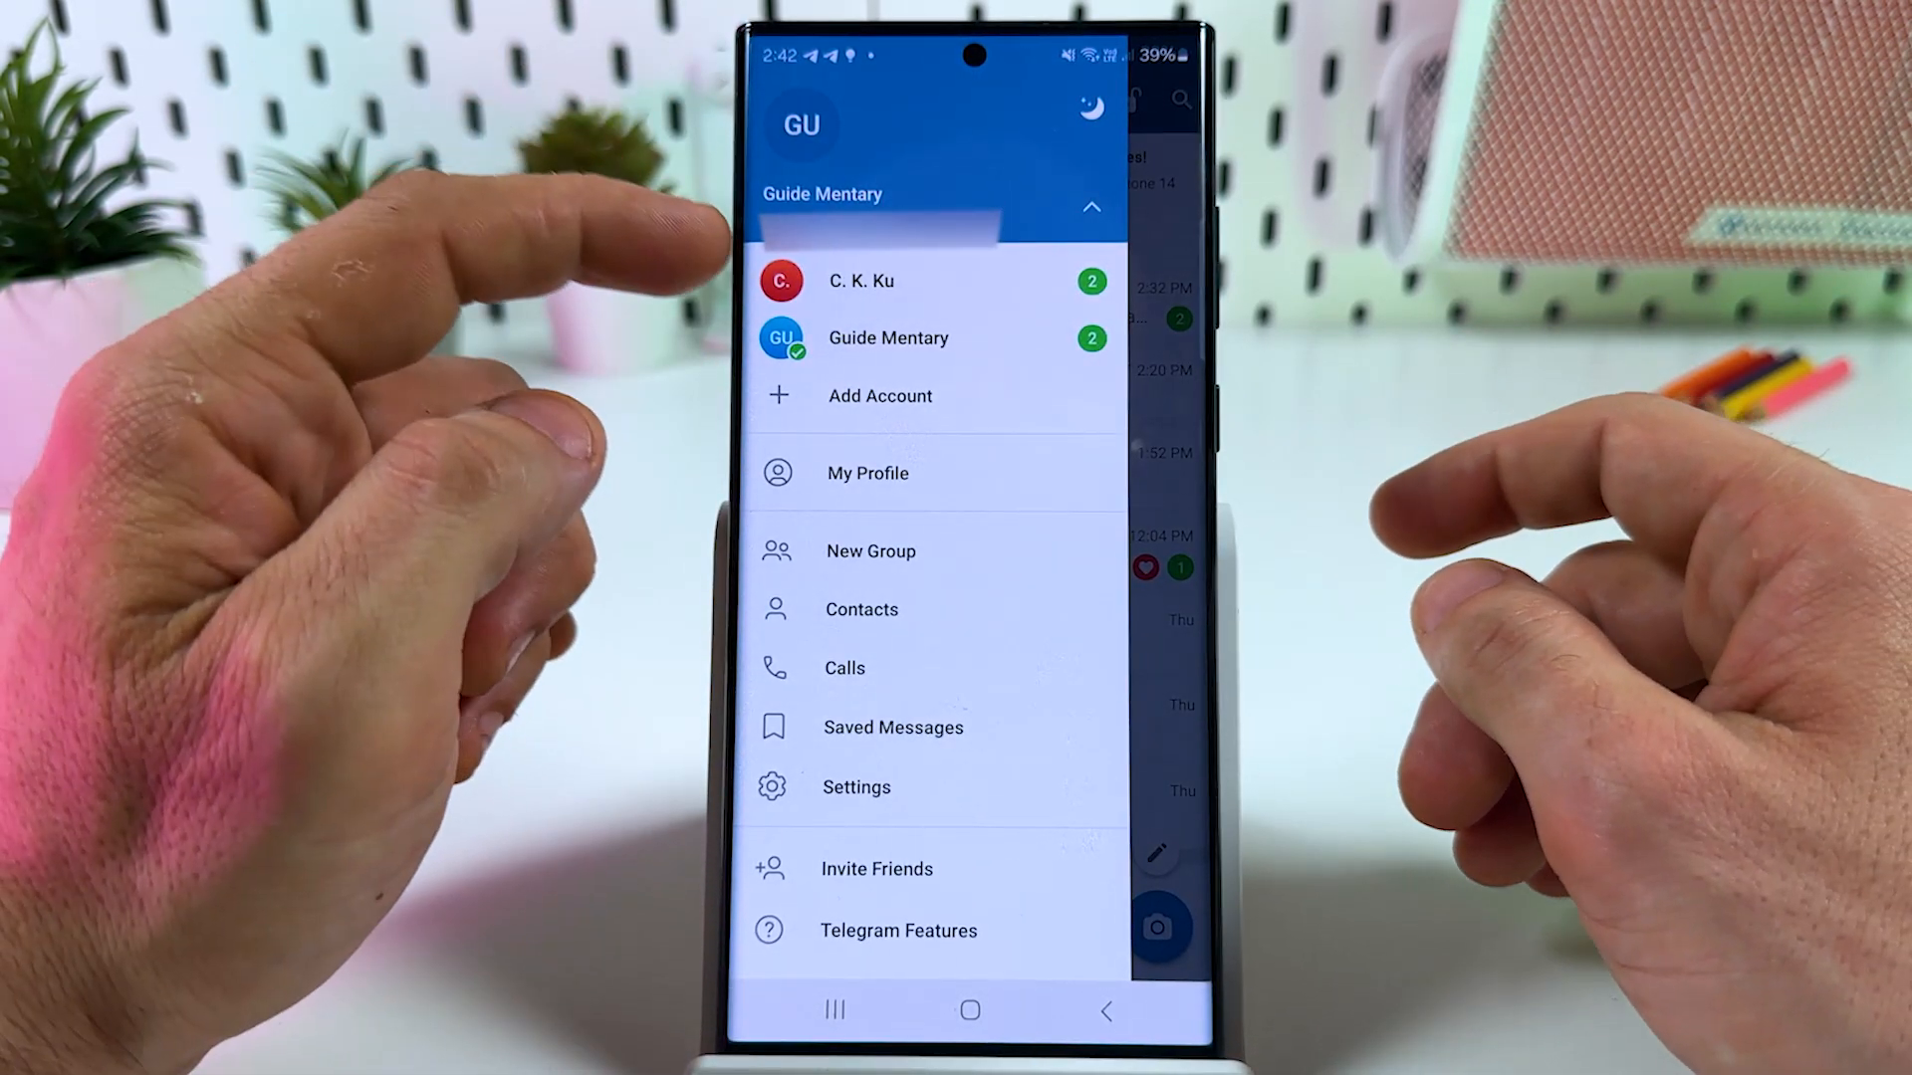